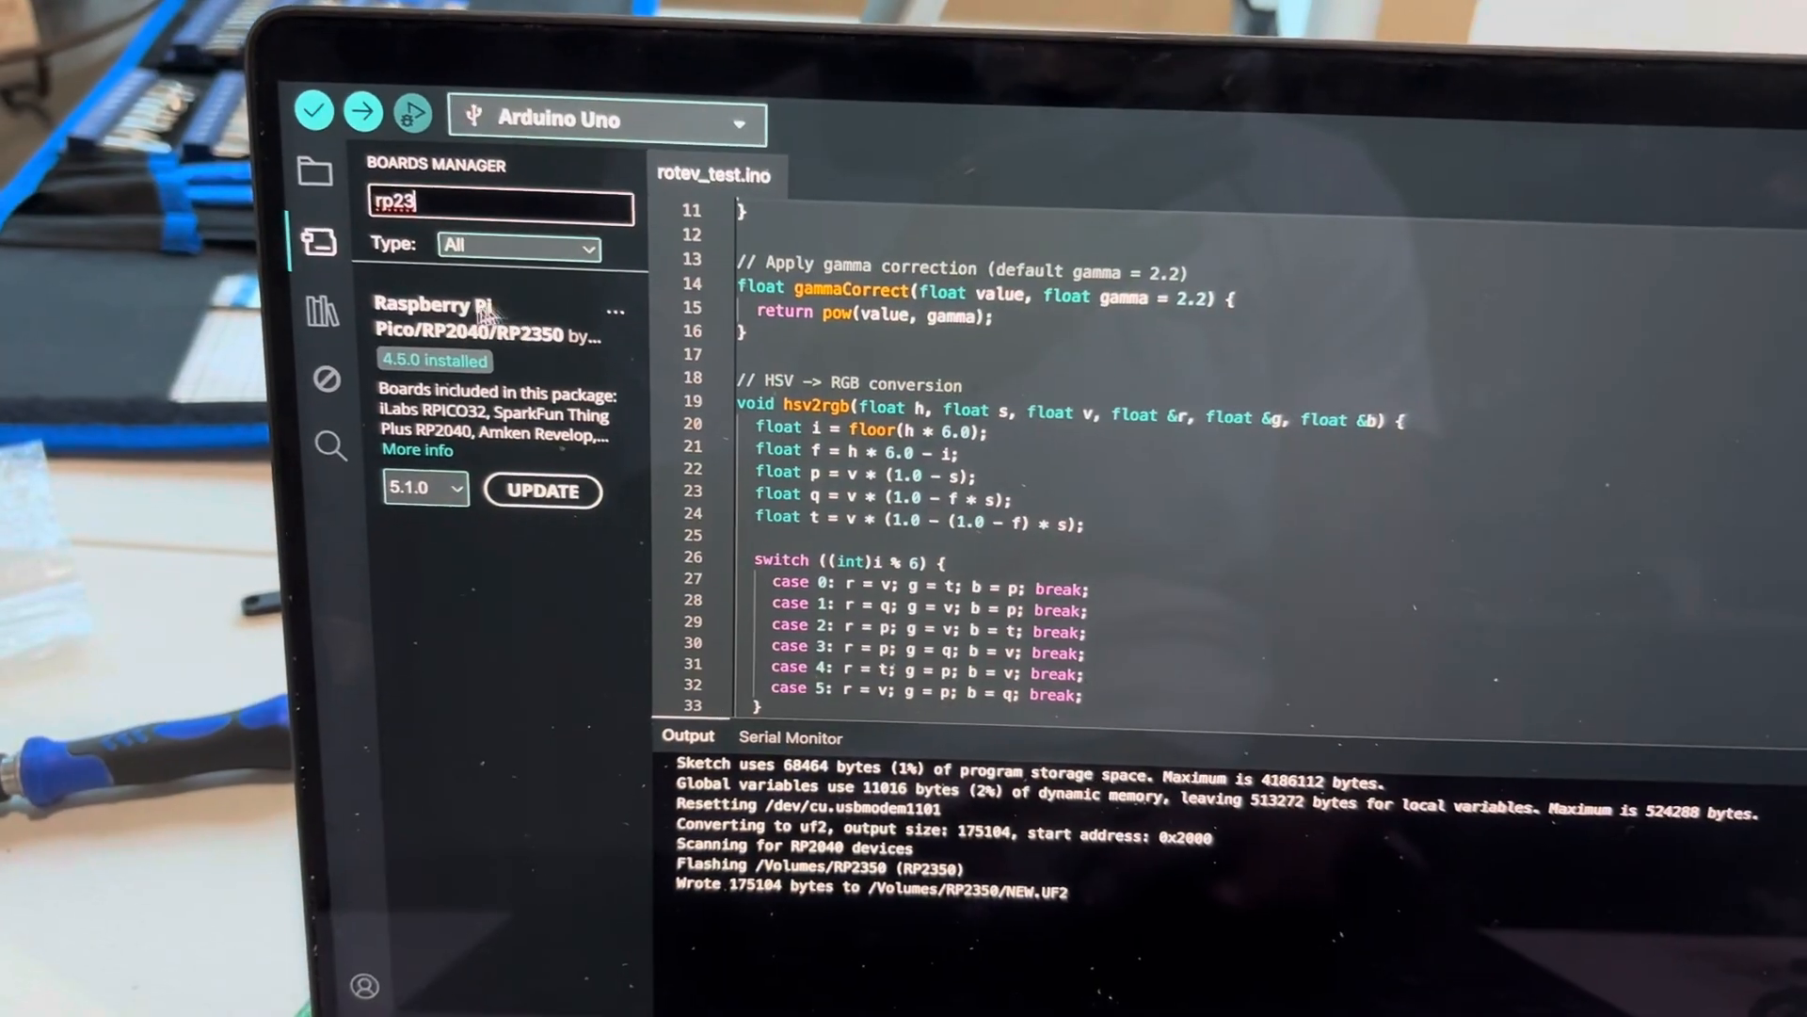
Step: Select the Raspberry Pi Pico 2 board on /dev/cu.usbmodem1101 and open the Library Manager
{"action": "left_click", "coordinate": [483, 21]}
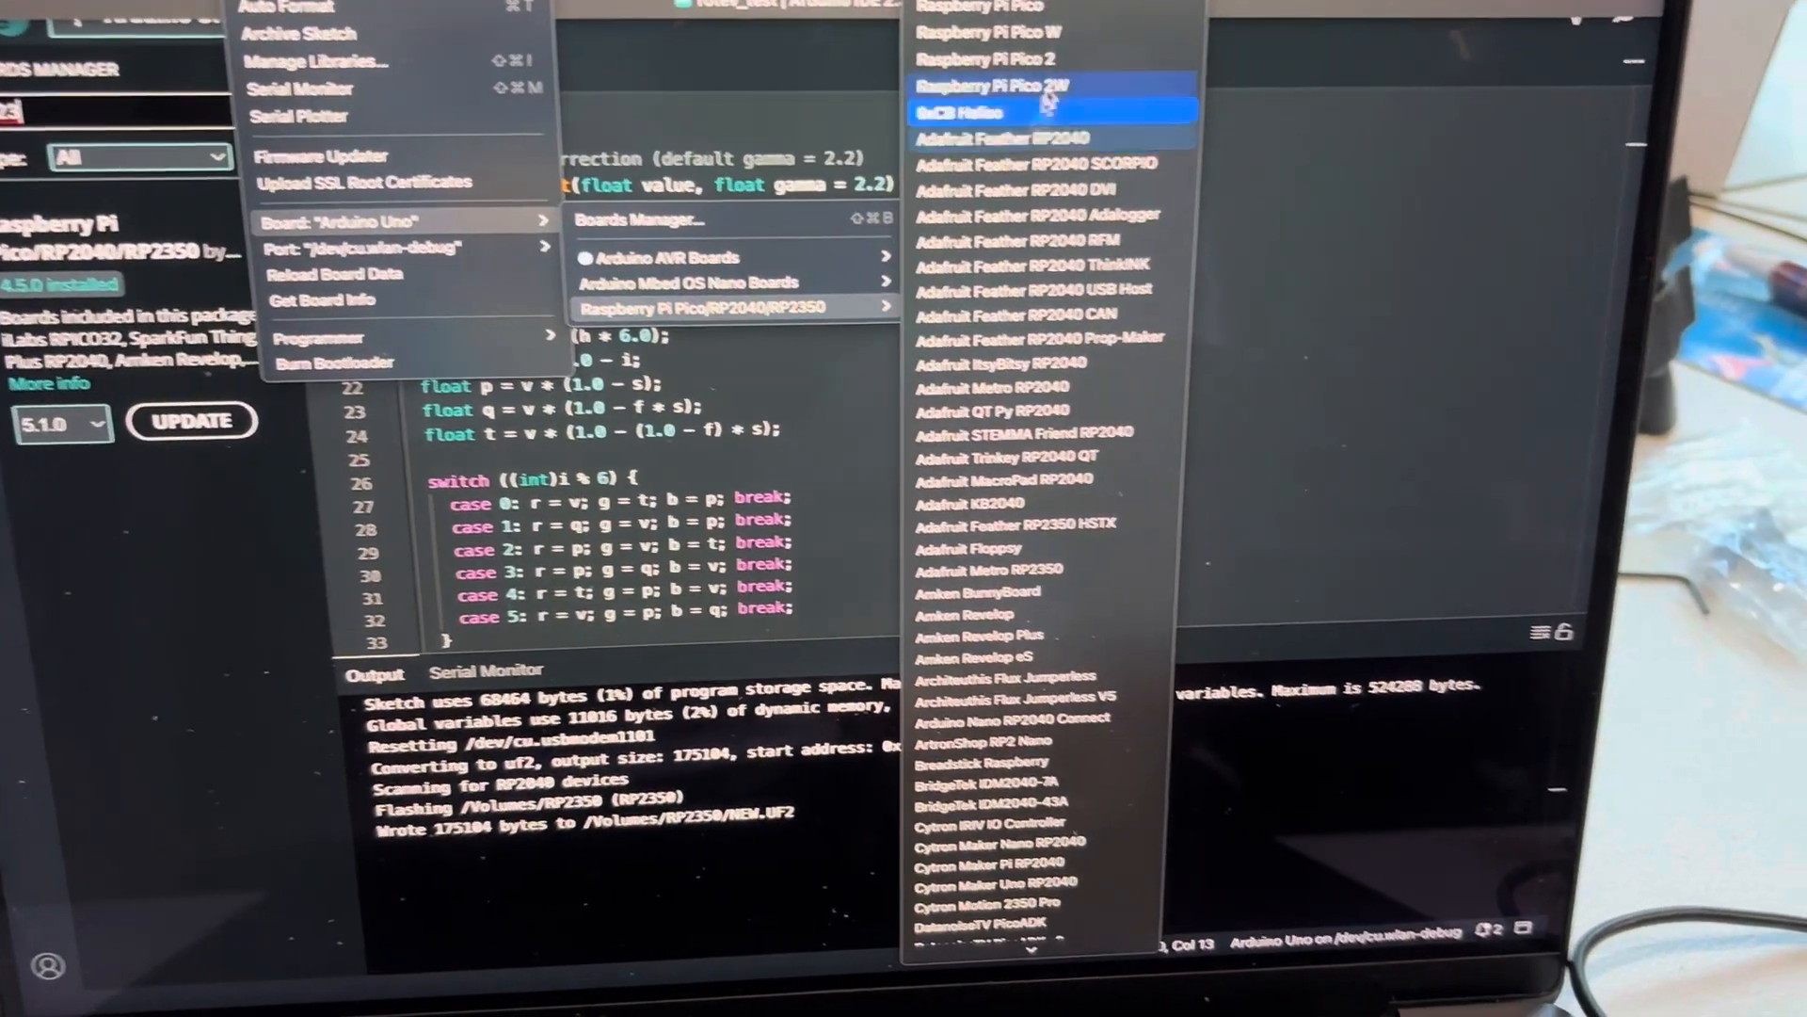
{"action": "left_click", "coordinate": [986, 85]}
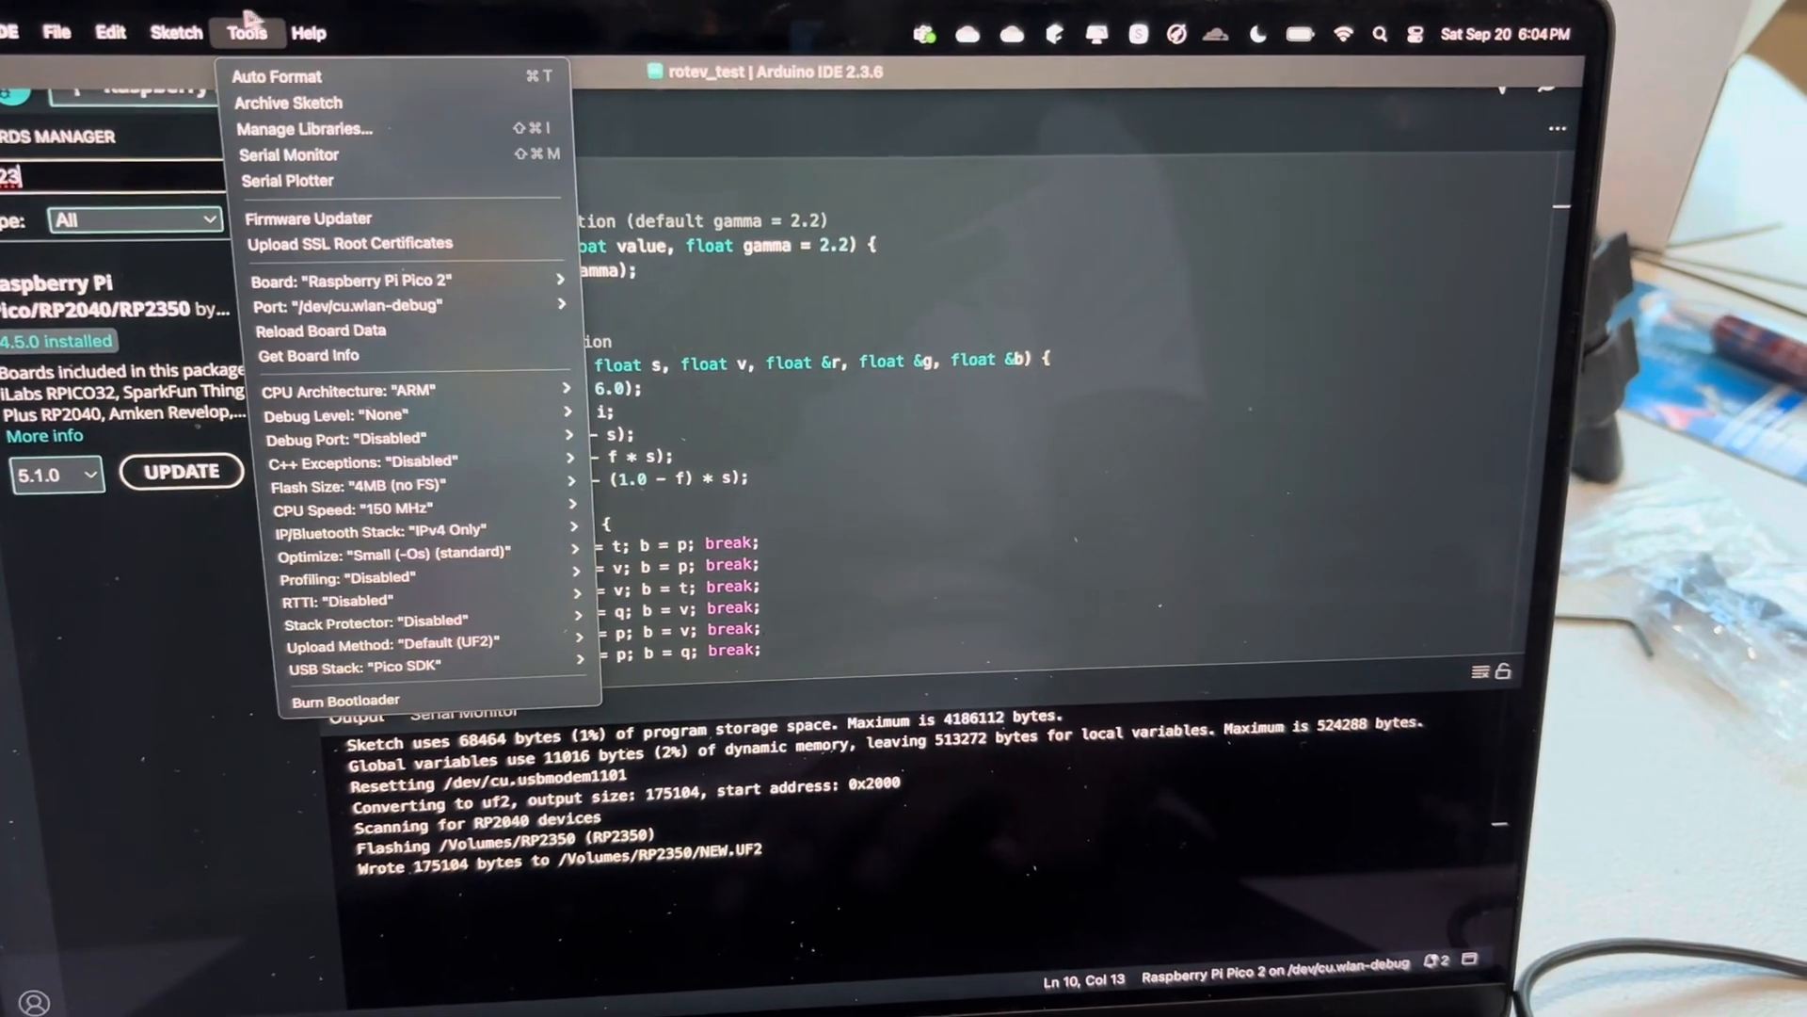
{"action": "left_click", "coordinate": [358, 305]}
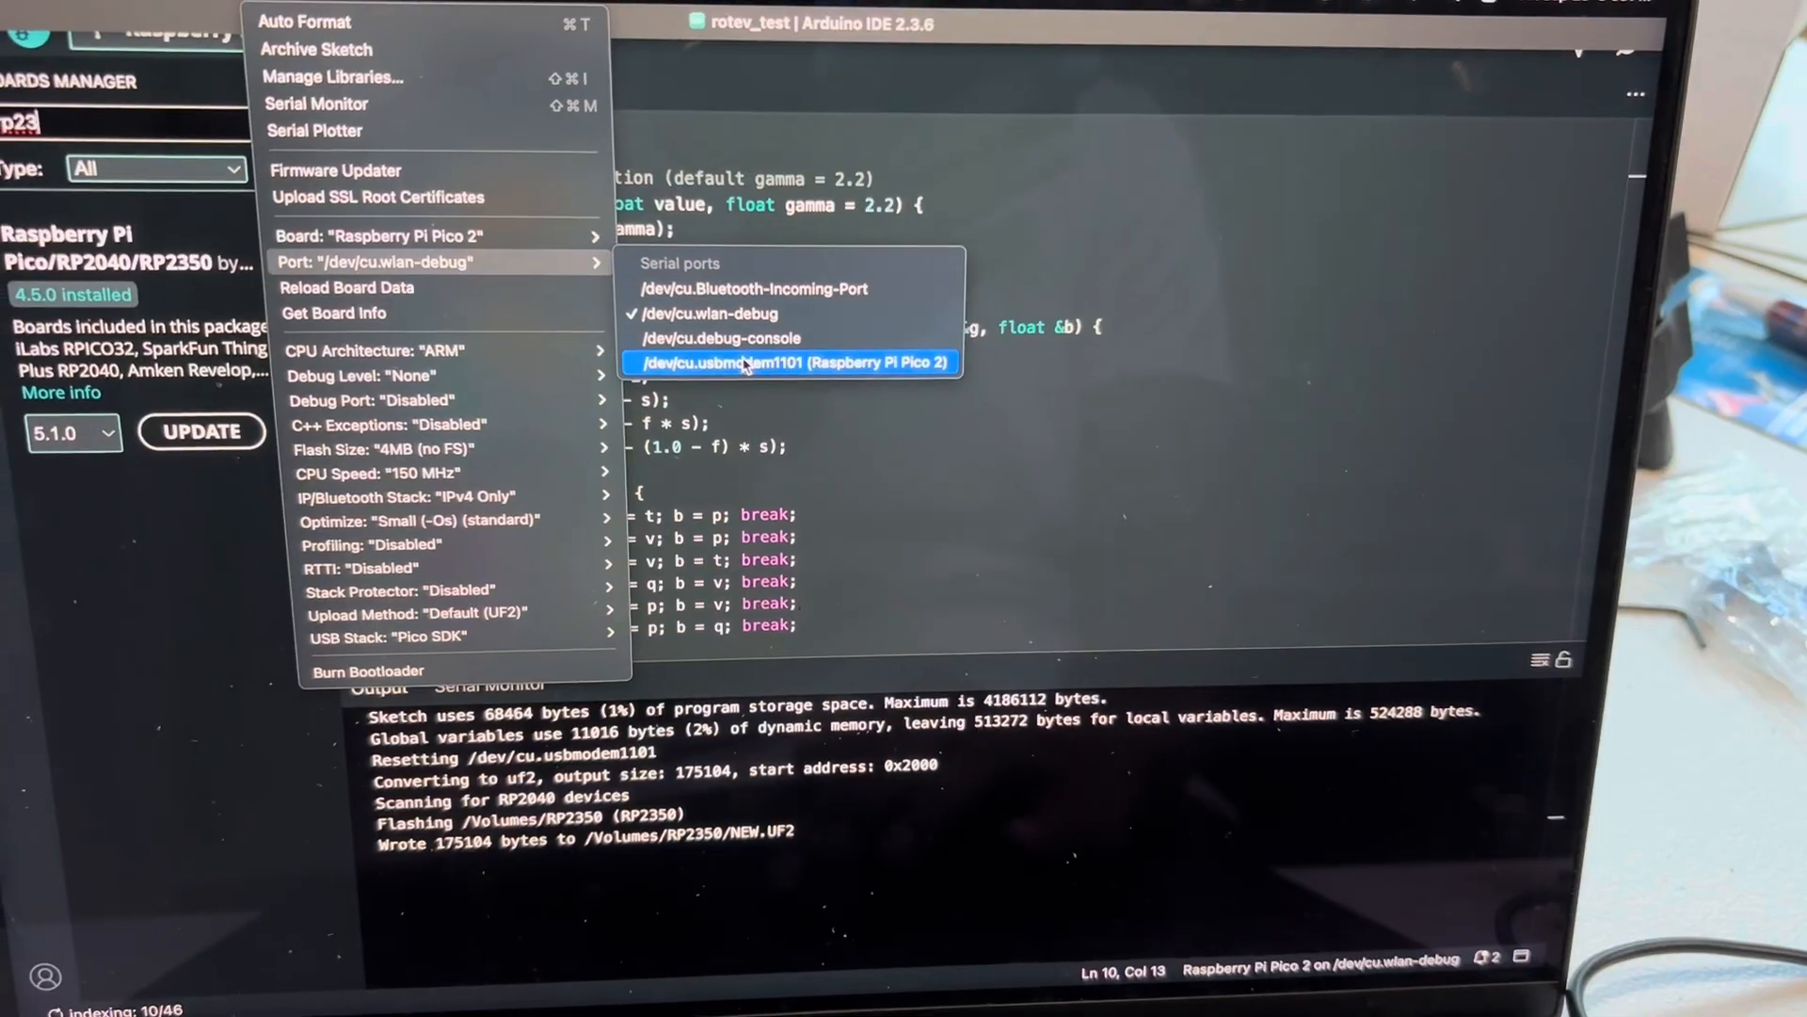
{"action": "left_click", "coordinate": [790, 362]}
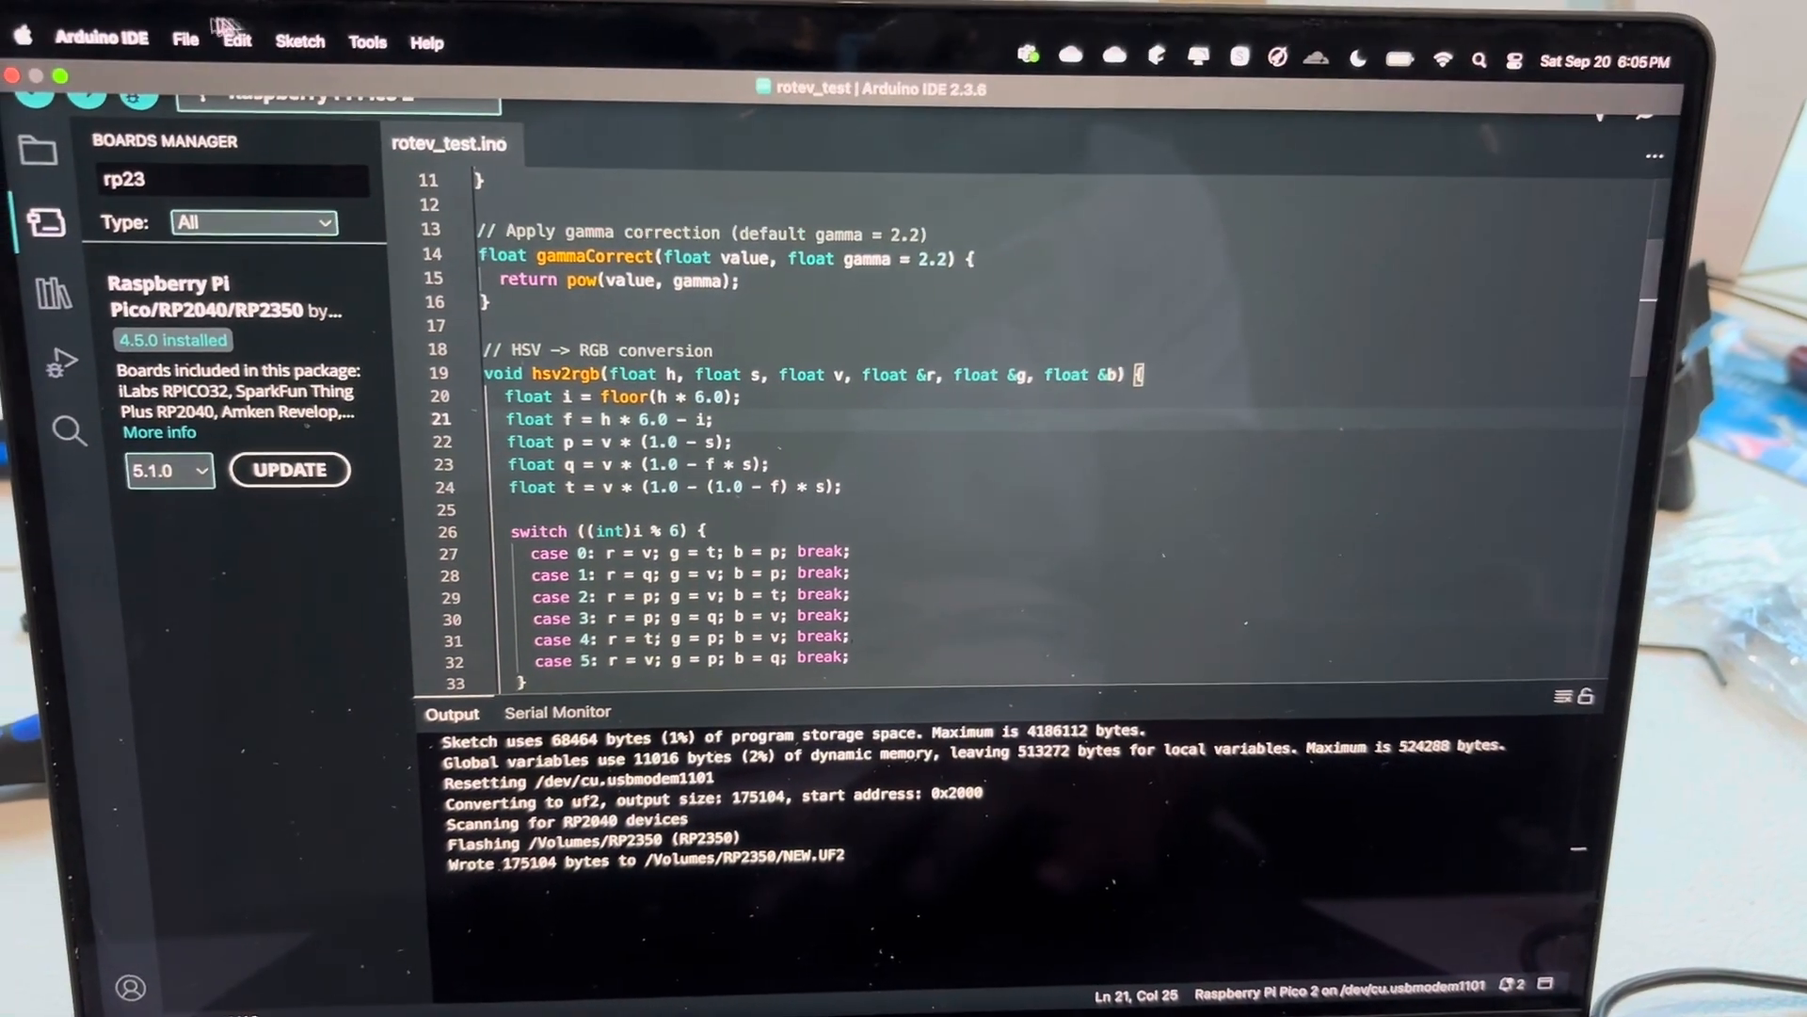
{"action": "left_click", "coordinate": [44, 291]}
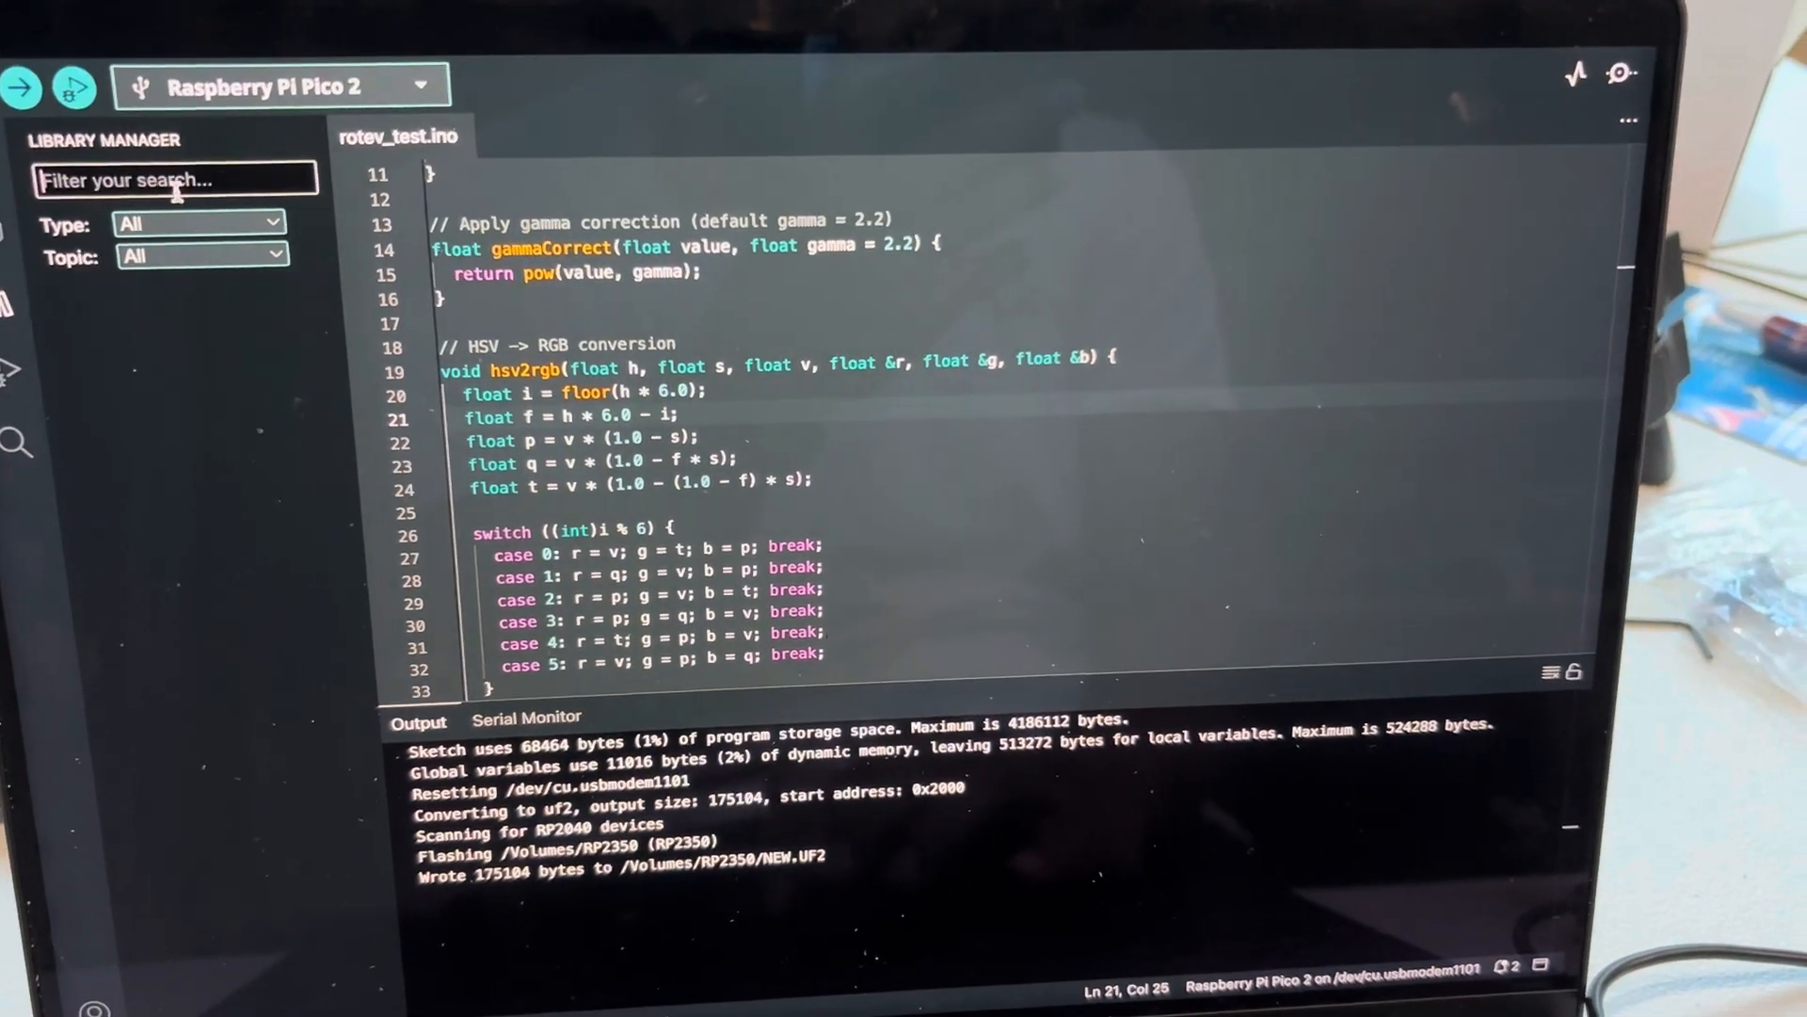
Step: Search 'rotev' and confirm Tektite RotEv Controller 0.1.2 shows as installed
{"action": "type", "text": "rotev"}
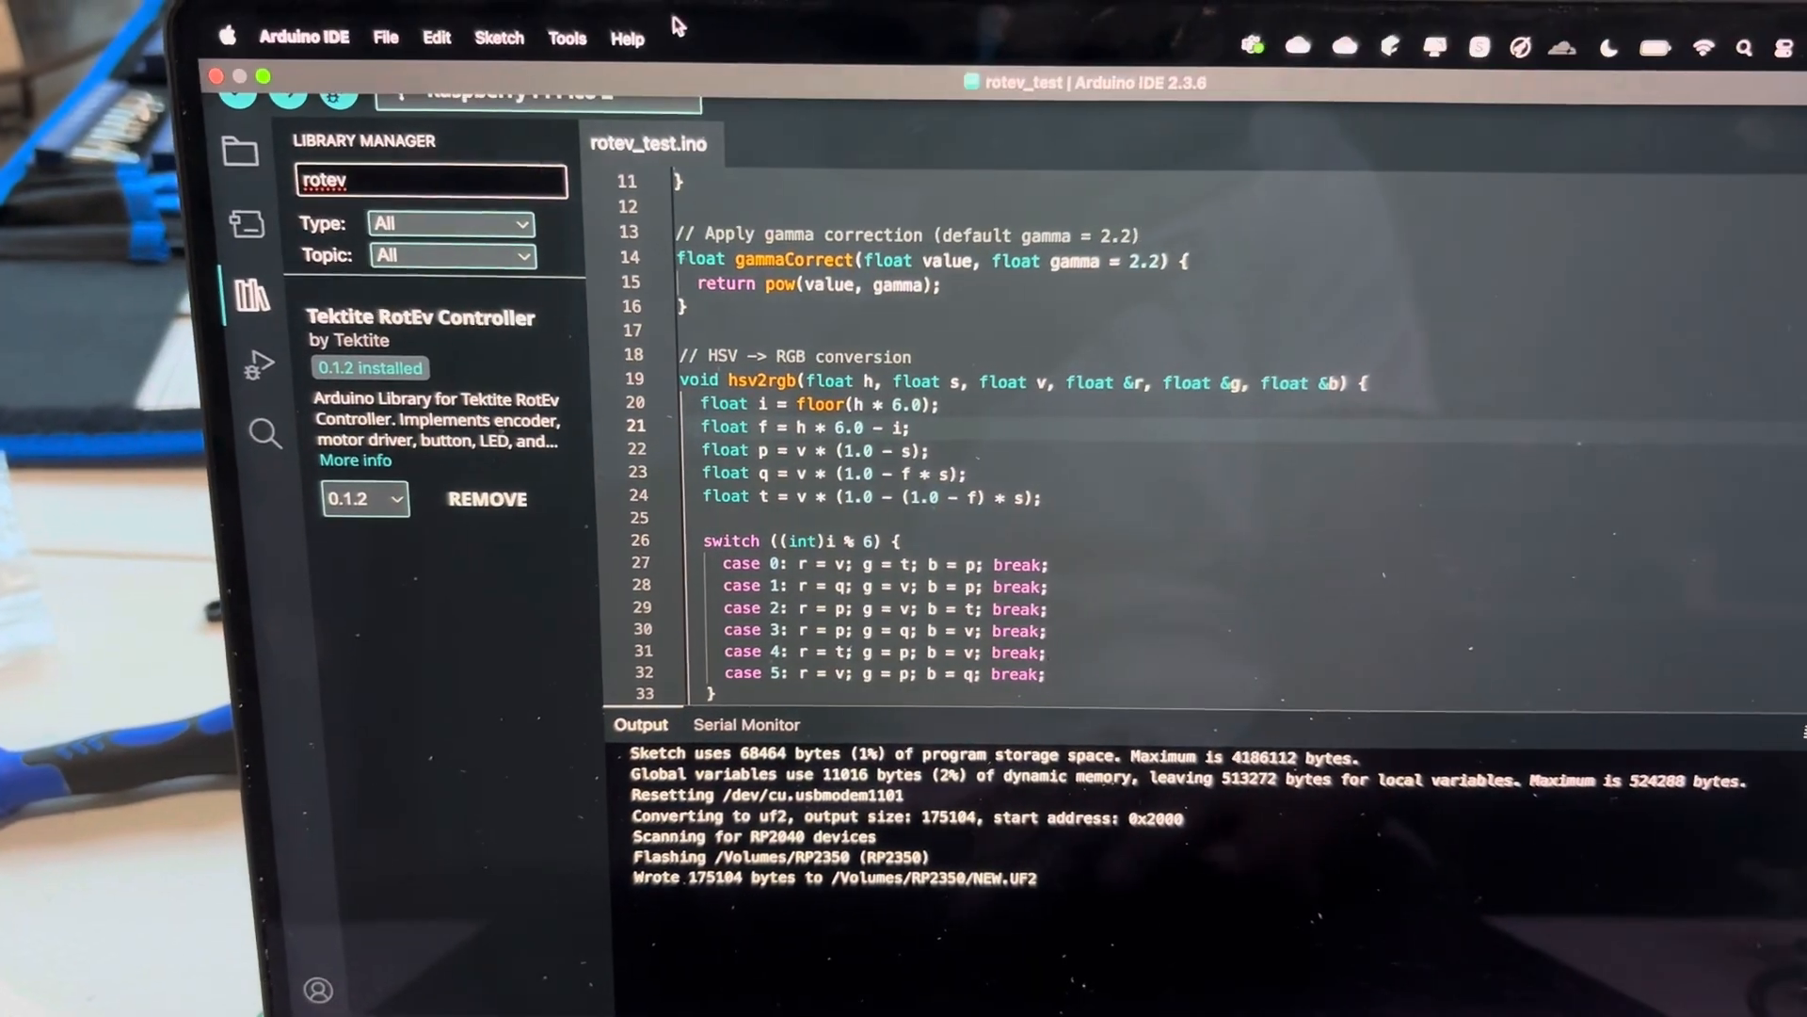
{"action": "left_click", "coordinate": [385, 37]}
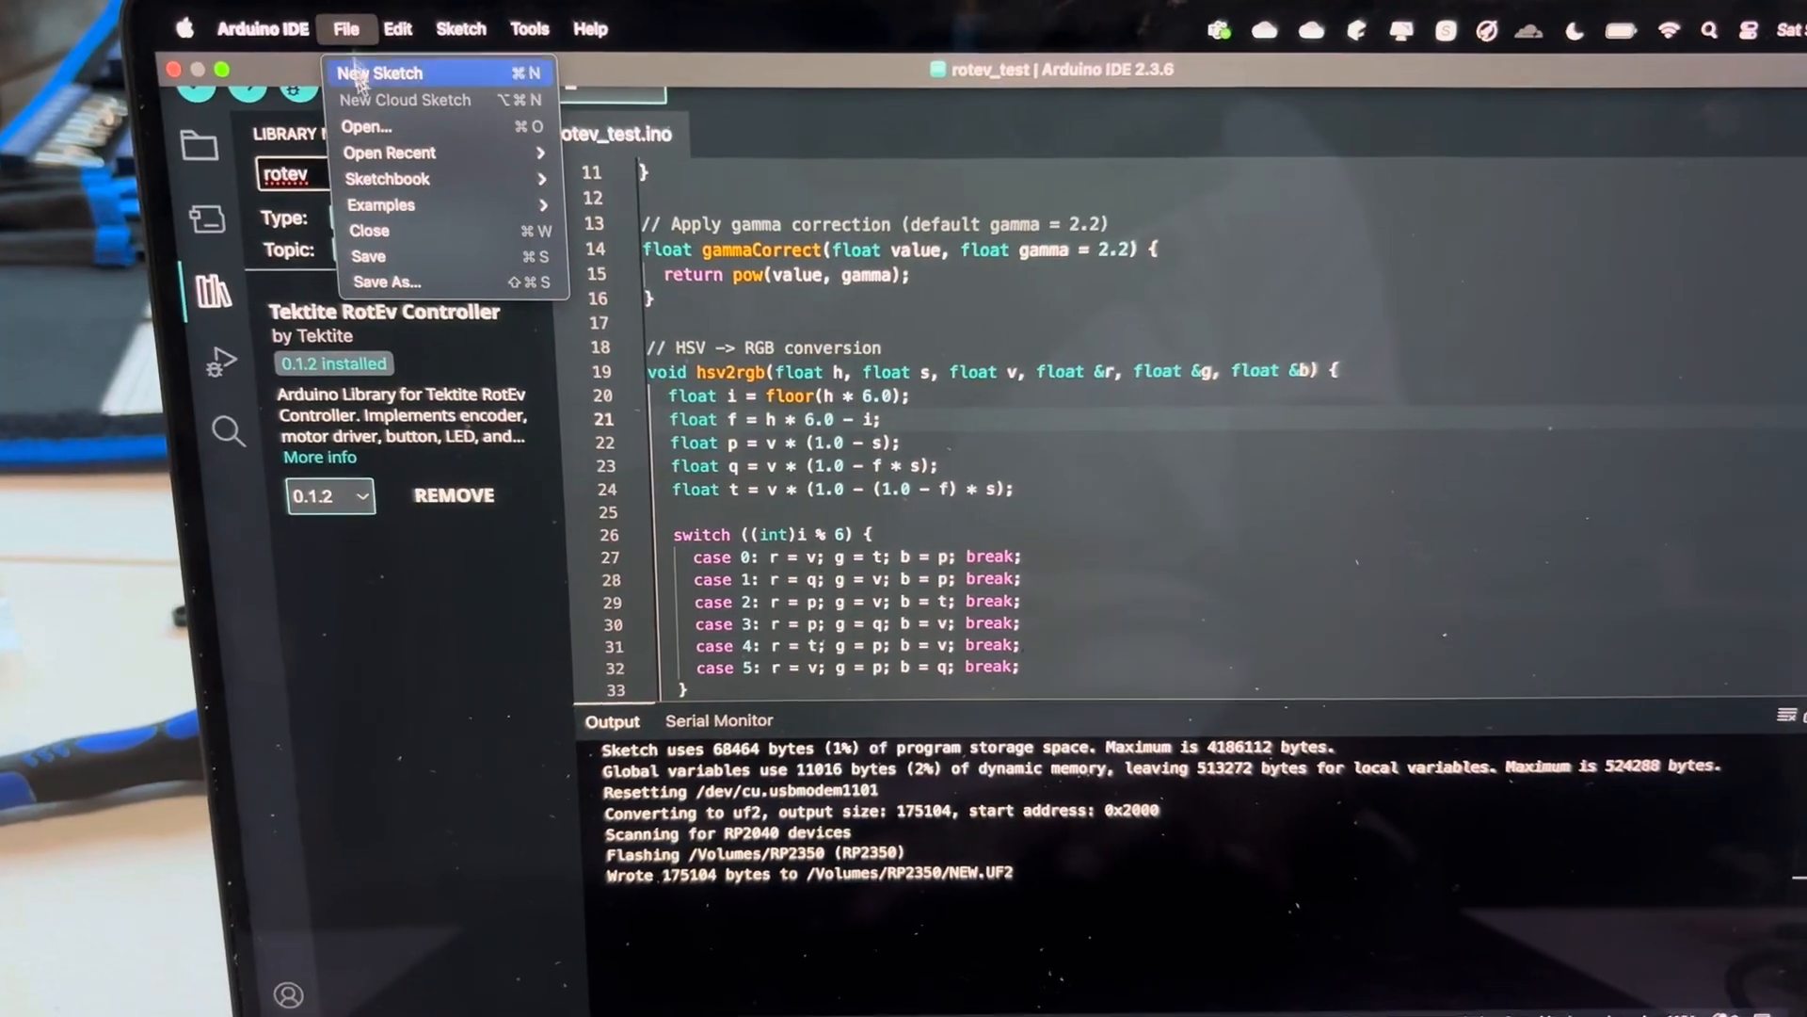
Step: Upload the rotev_empty sketch to the Pico 2 and view 'Hello' in the Serial Monitor
{"action": "left_click", "coordinate": [380, 205]}
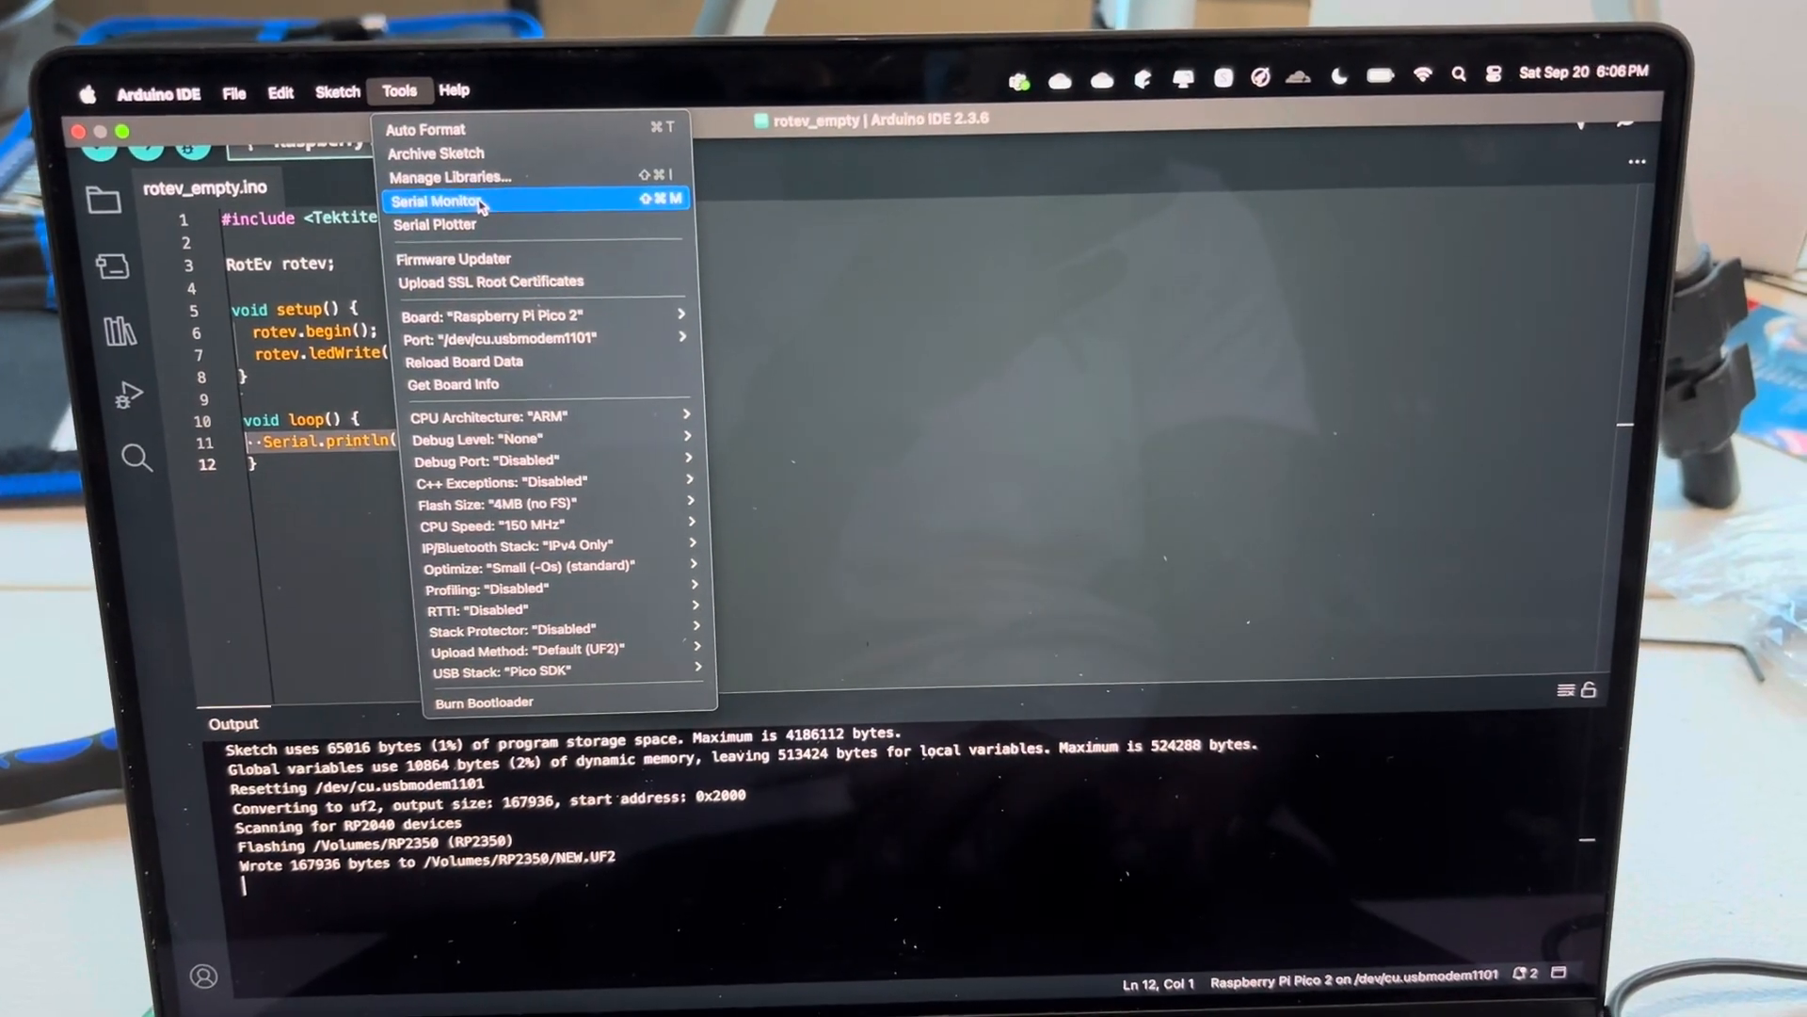
{"action": "left_click", "coordinate": [436, 200]}
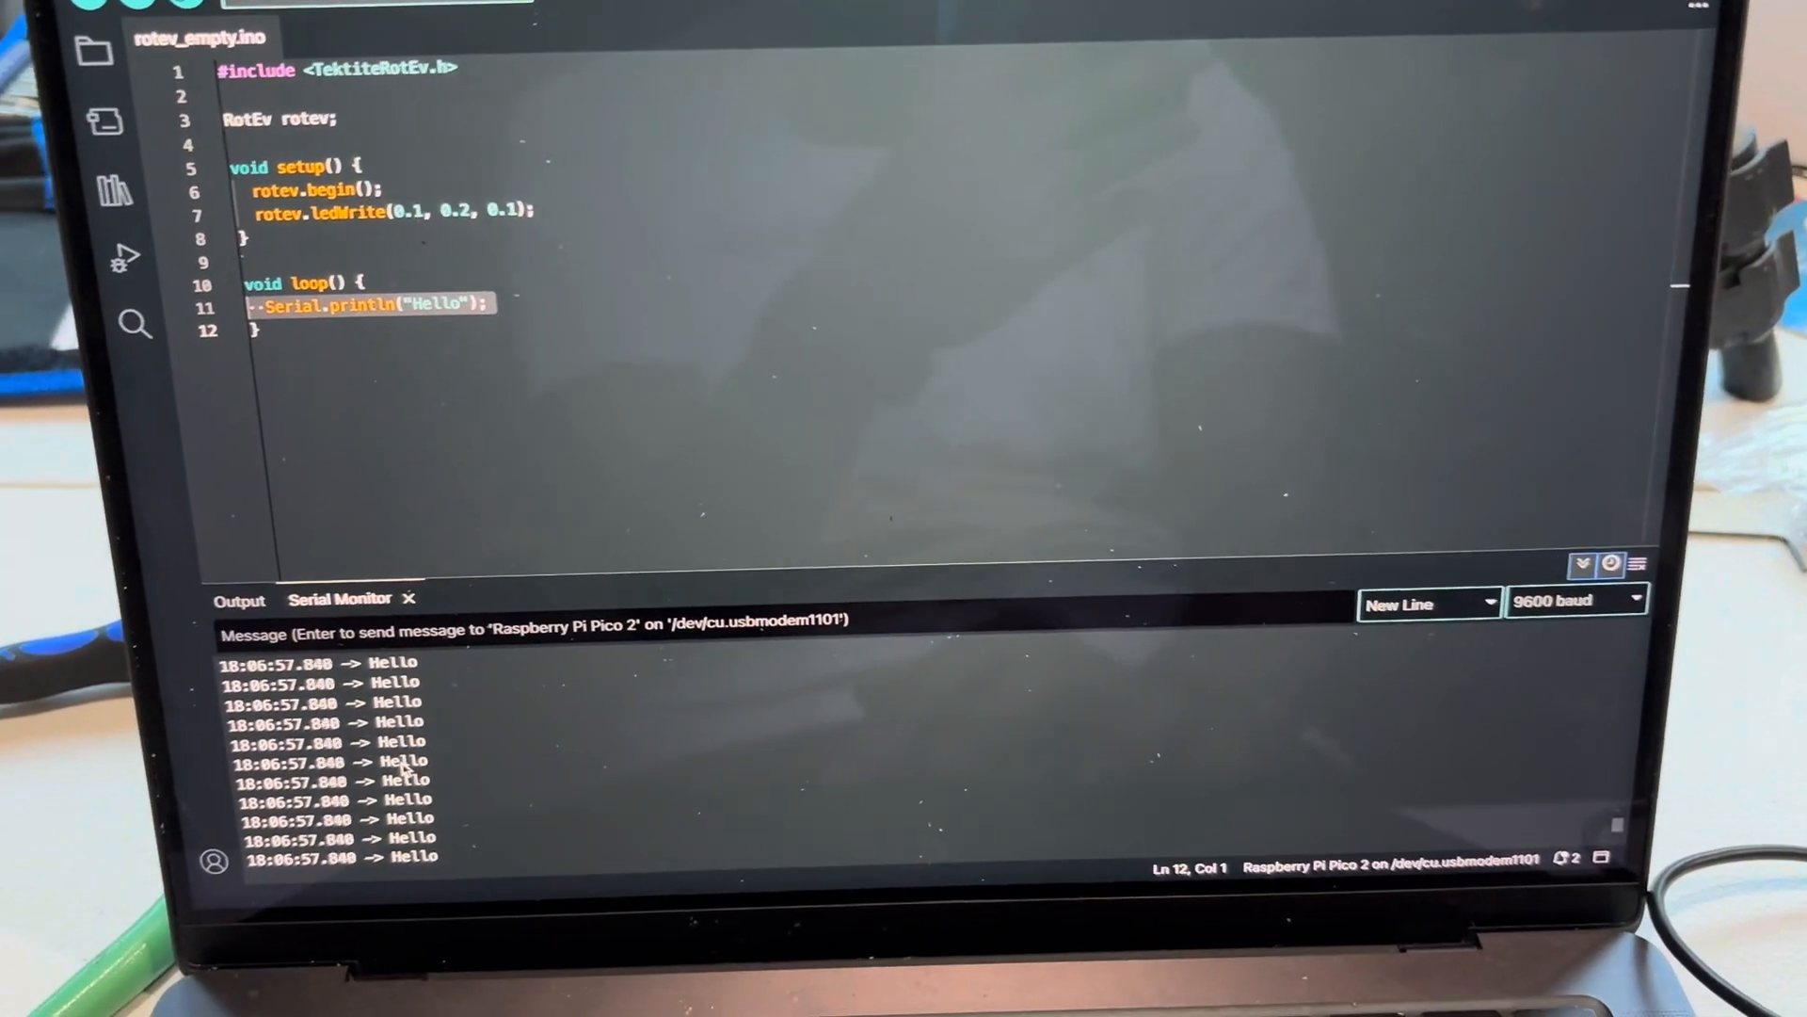